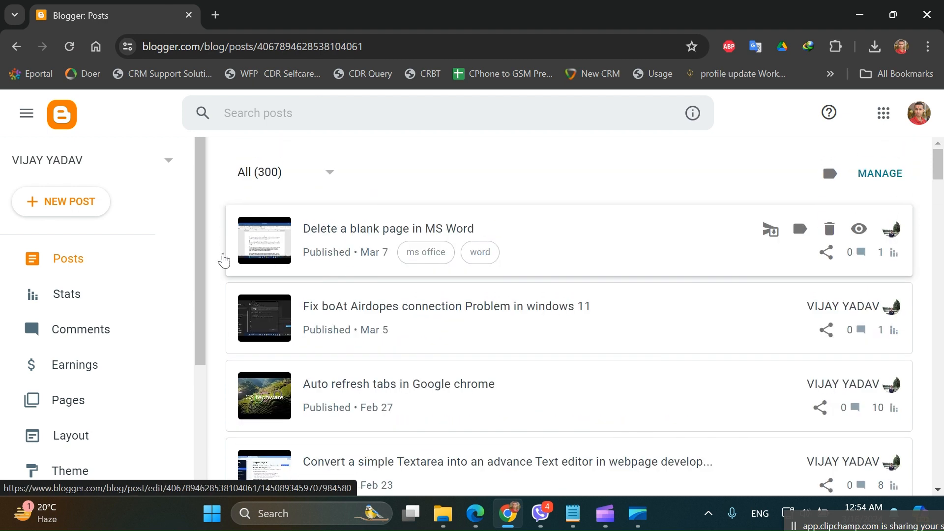
# Step: Go from the posts list to Settings and scroll down to the Manage Blog section
pyautogui.scroll(-3)
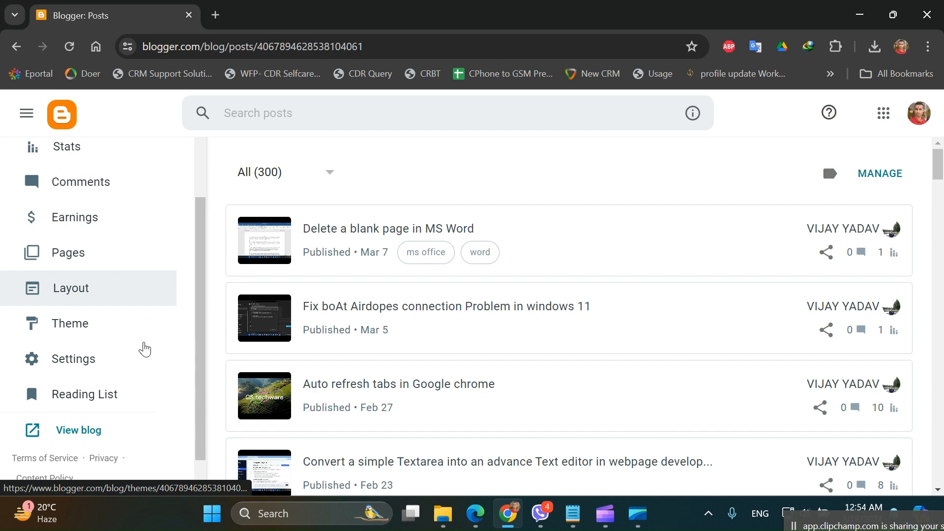
pyautogui.click(73, 359)
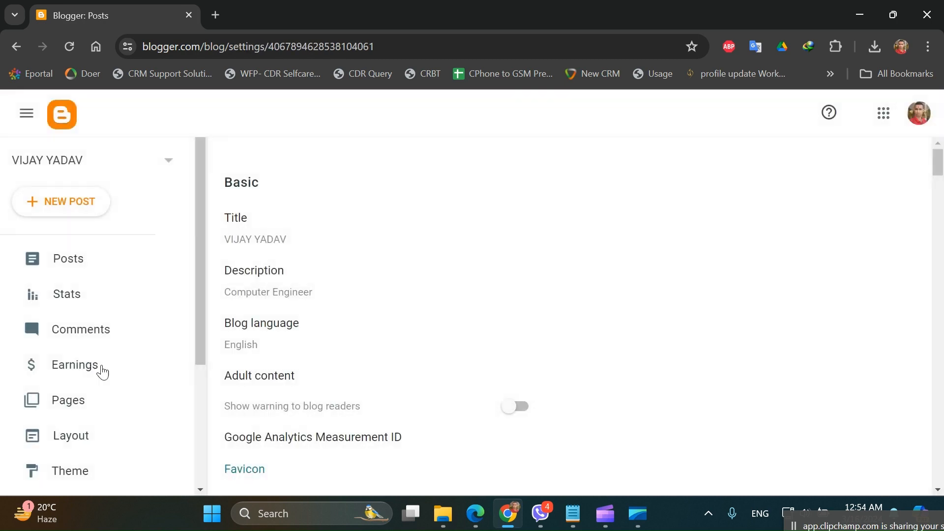
pyautogui.scroll(-3)
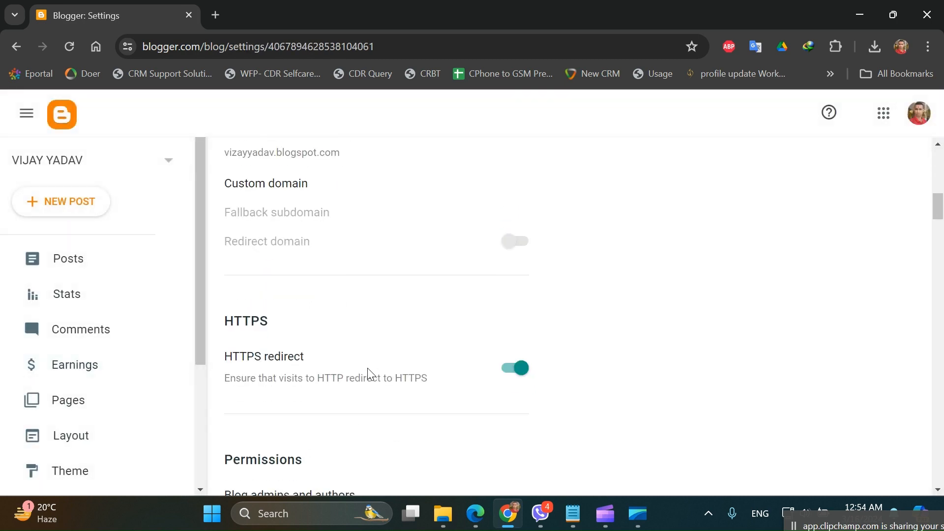
pyautogui.scroll(-3)
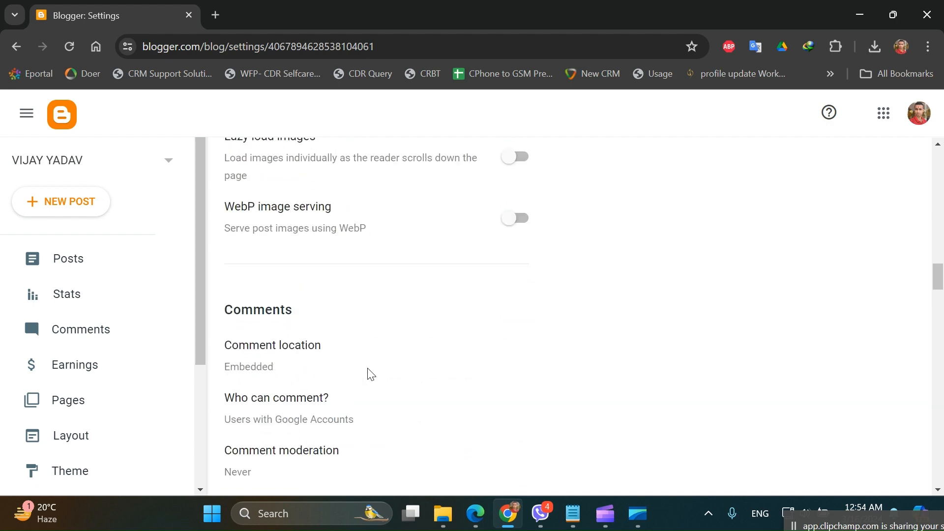
pyautogui.scroll(-3)
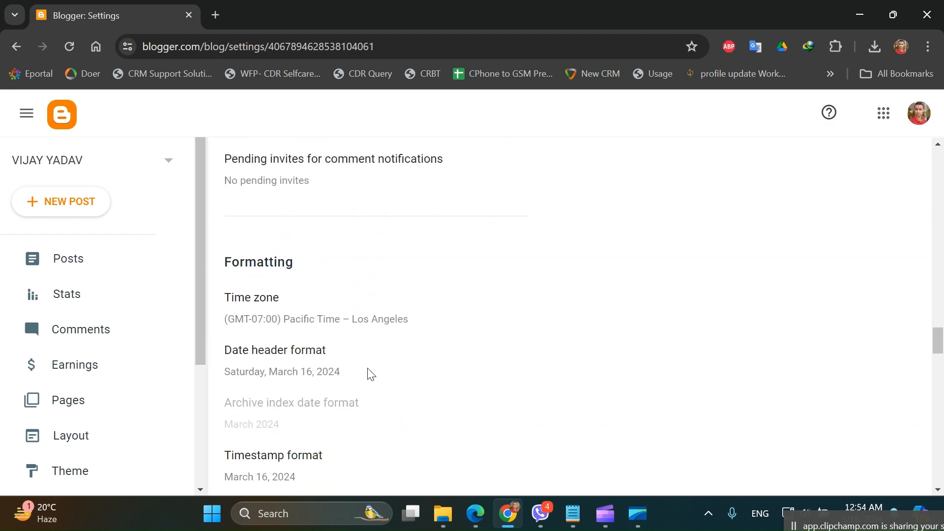
pyautogui.scroll(-3)
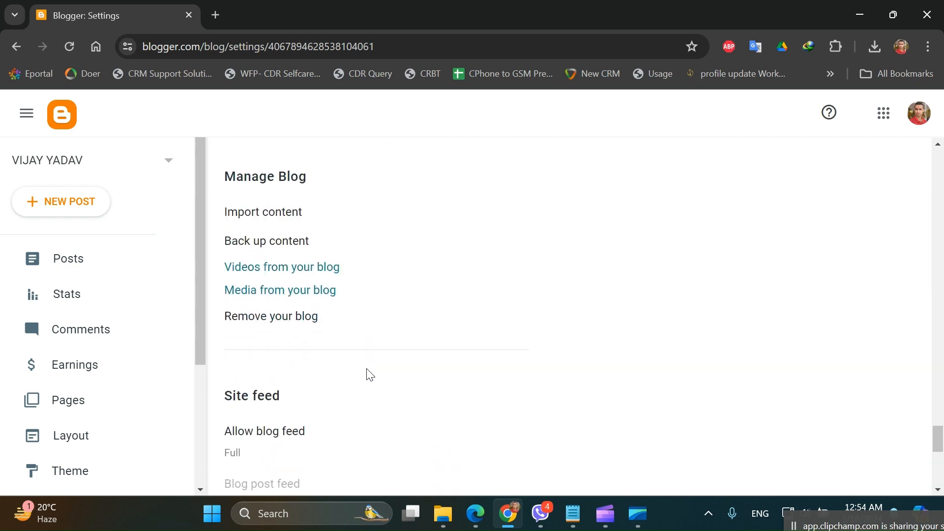
# Step: Look at Import content under Manage Blog and cancel it without importing
pyautogui.doubleClick(265, 176)
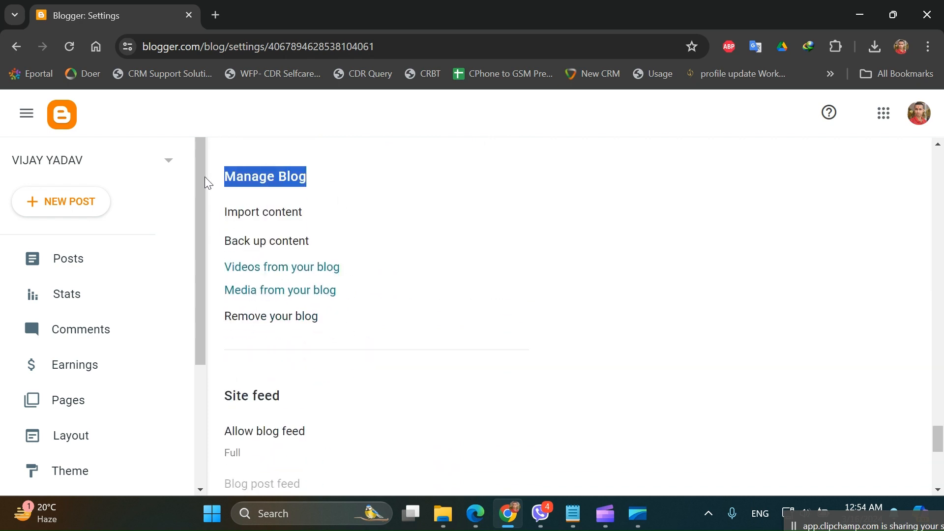
pyautogui.click(263, 211)
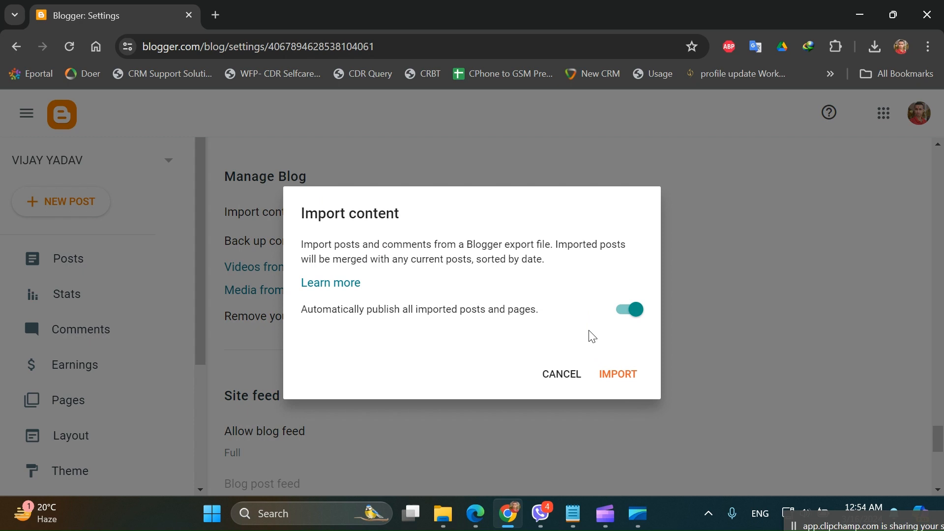
pyautogui.click(560, 374)
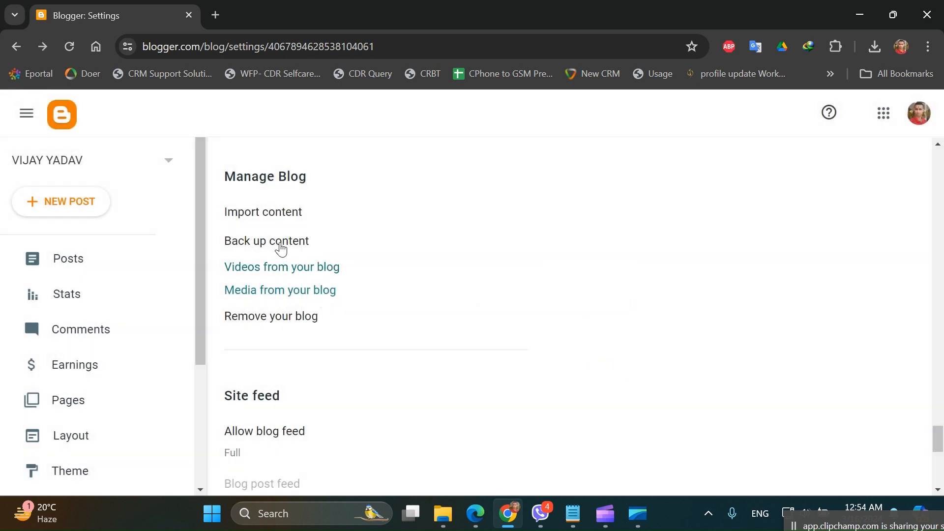
# Step: Back up content and download blog-03-15-2024.xml, confirming it in Chrome's downloads
pyautogui.click(265, 241)
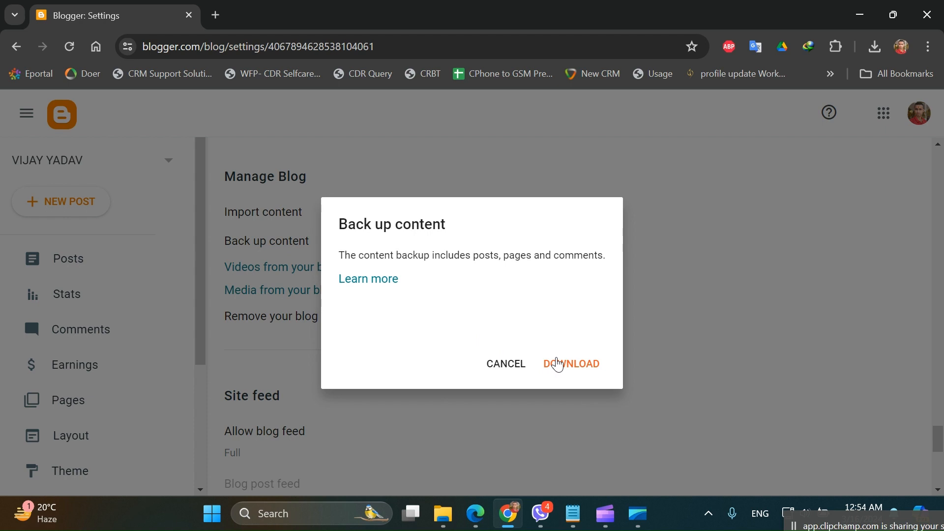
pyautogui.click(571, 364)
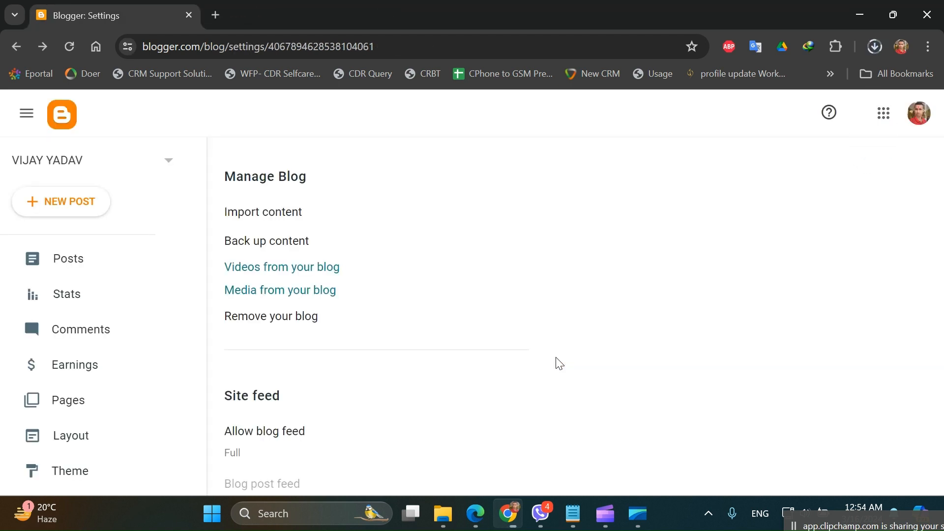
pyautogui.click(875, 46)
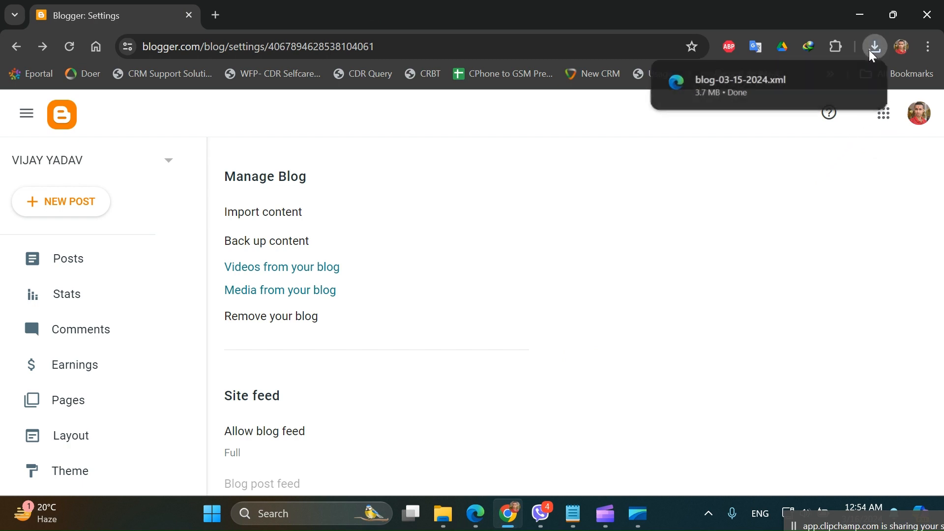
pyautogui.moveTo(777, 92)
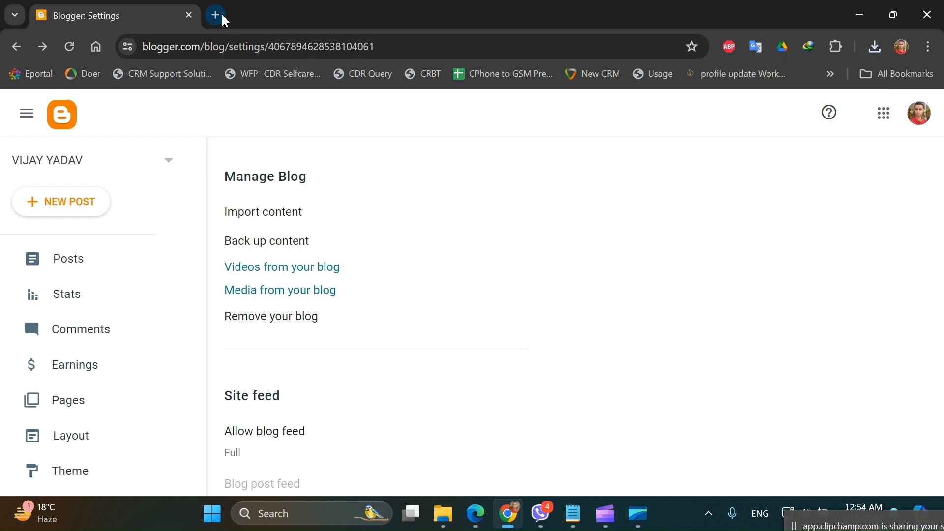
# Step: Return to the Blogger settings tab and bring up Import content with Automatically publish left on
pyautogui.click(215, 16)
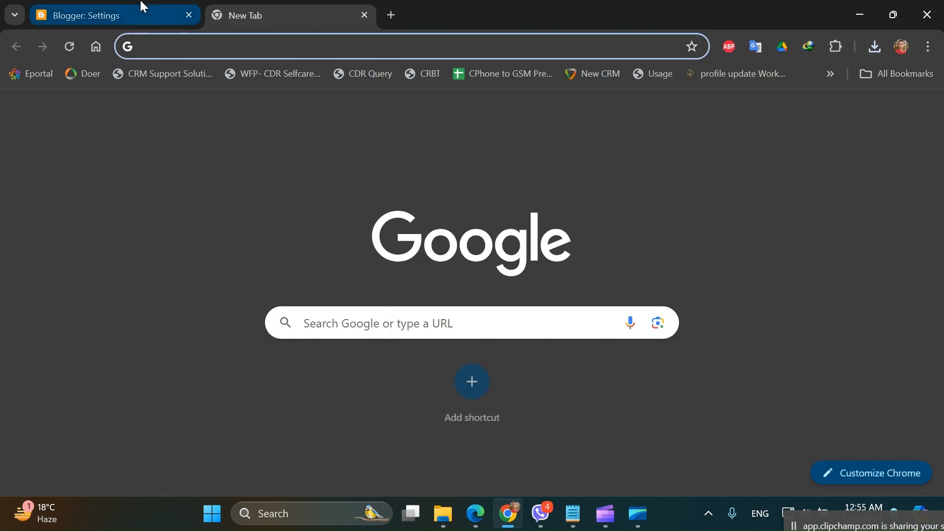
pyautogui.click(93, 14)
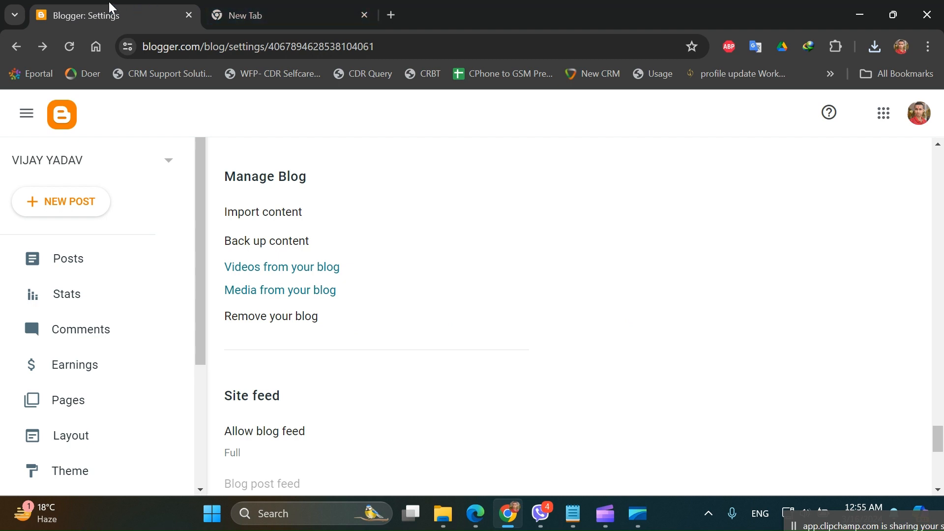
pyautogui.moveTo(304, 229)
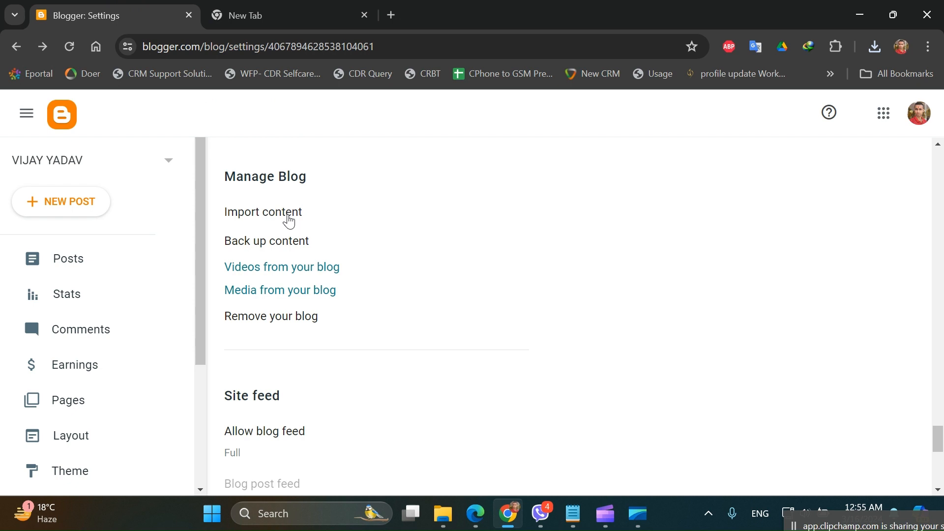
pyautogui.click(263, 212)
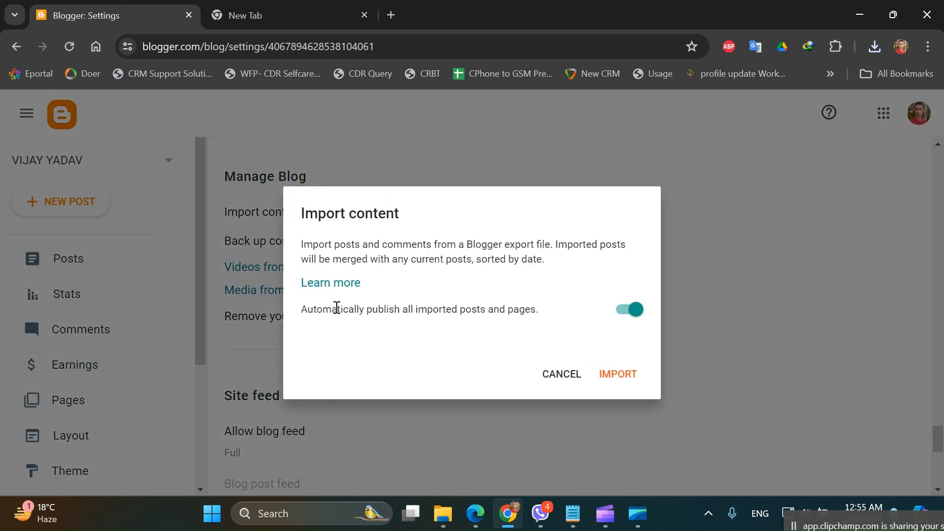
pyautogui.moveTo(492, 315)
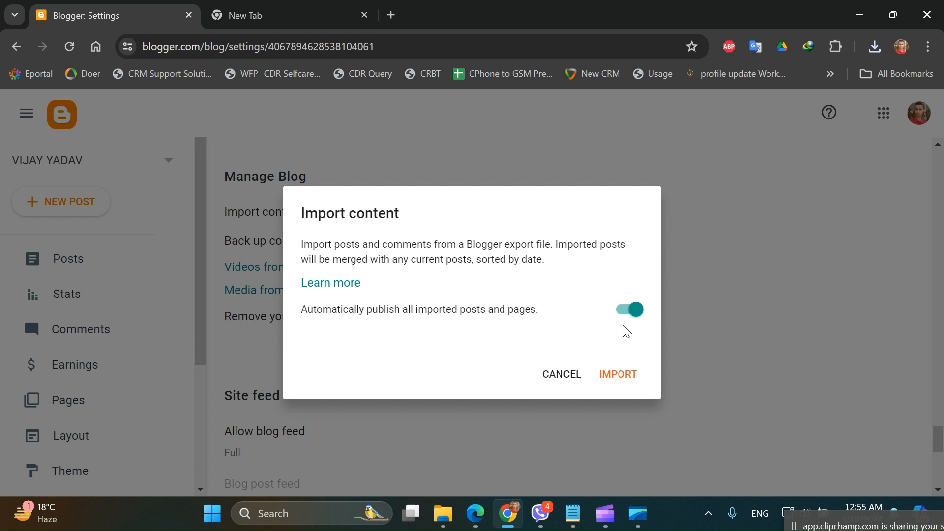
pyautogui.moveTo(618, 379)
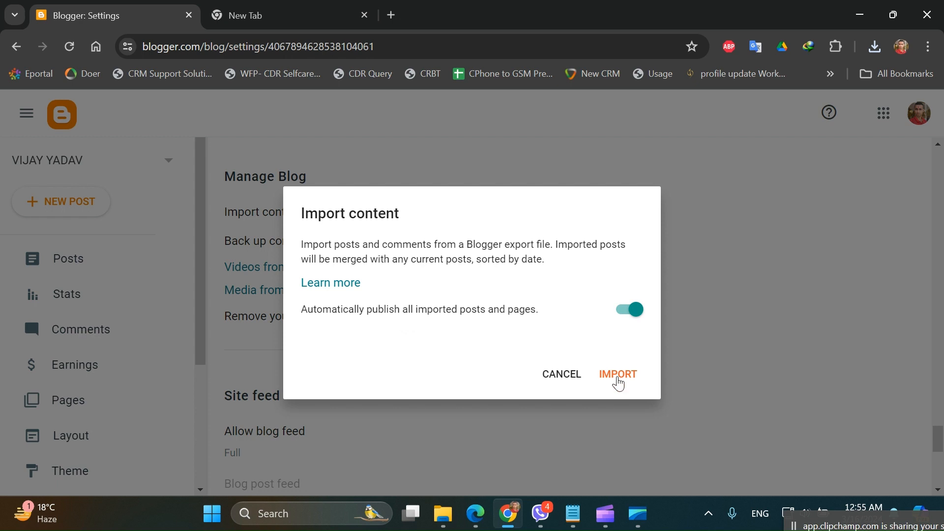
# Step: Choose blog-03-15-2024.xml from Downloads as the file to import
pyautogui.click(625, 376)
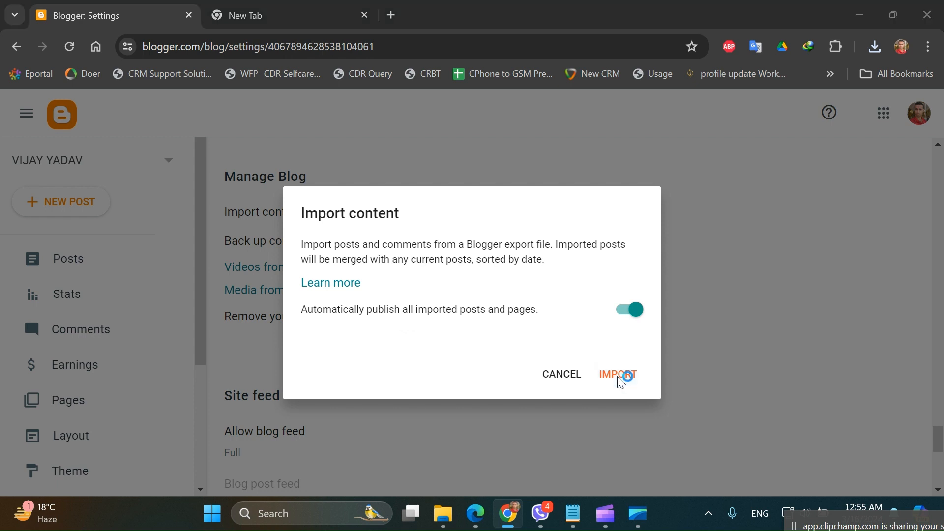
pyautogui.click(618, 374)
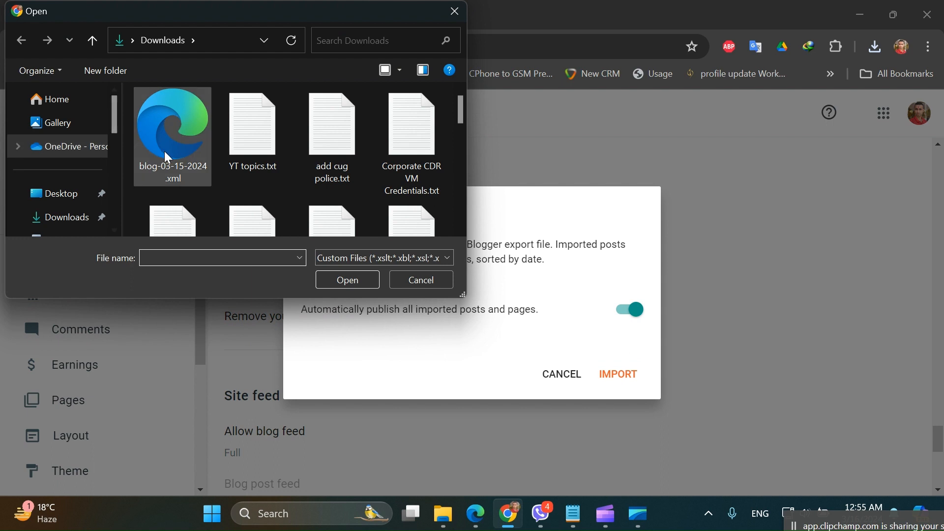
pyautogui.click(171, 138)
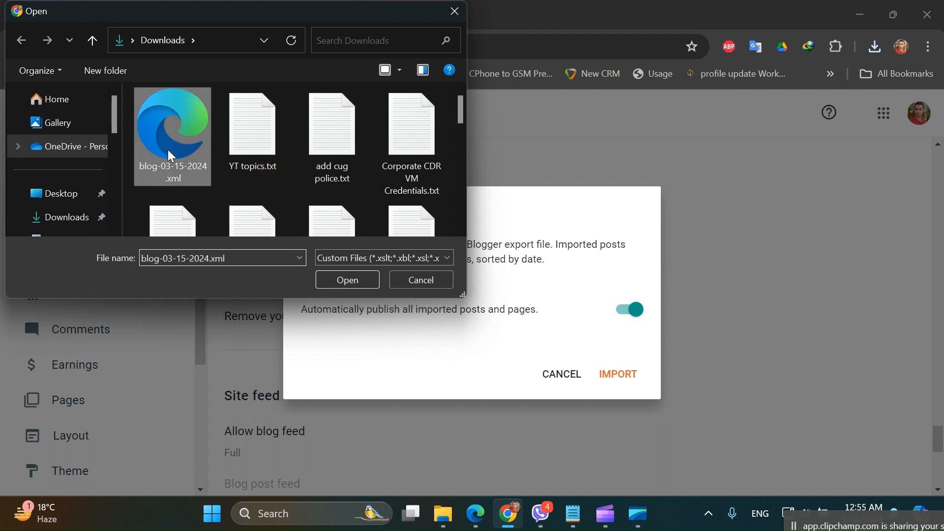
pyautogui.moveTo(260, 320)
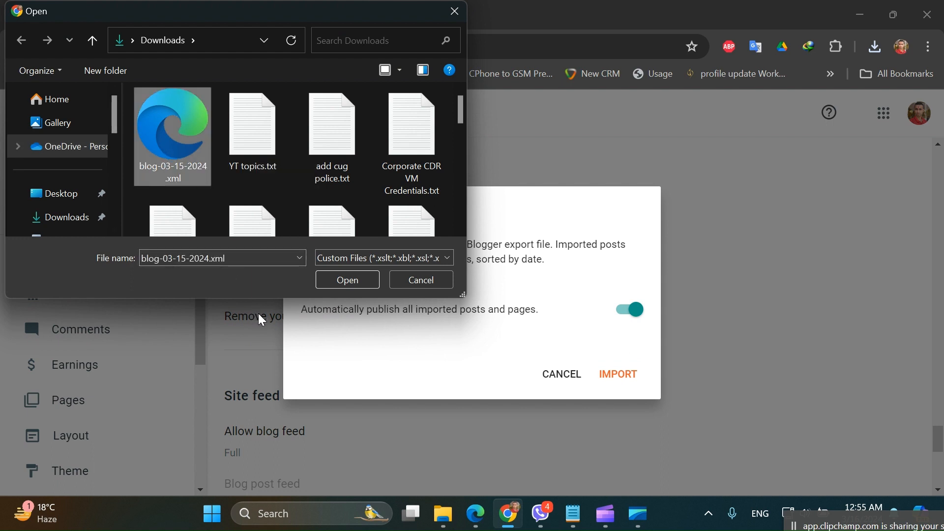
pyautogui.moveTo(156, 157)
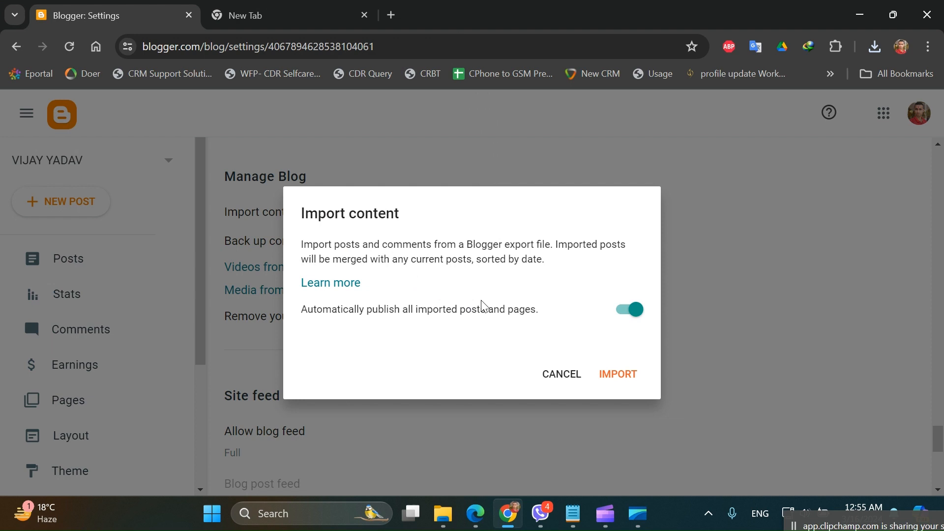
pyautogui.moveTo(581, 362)
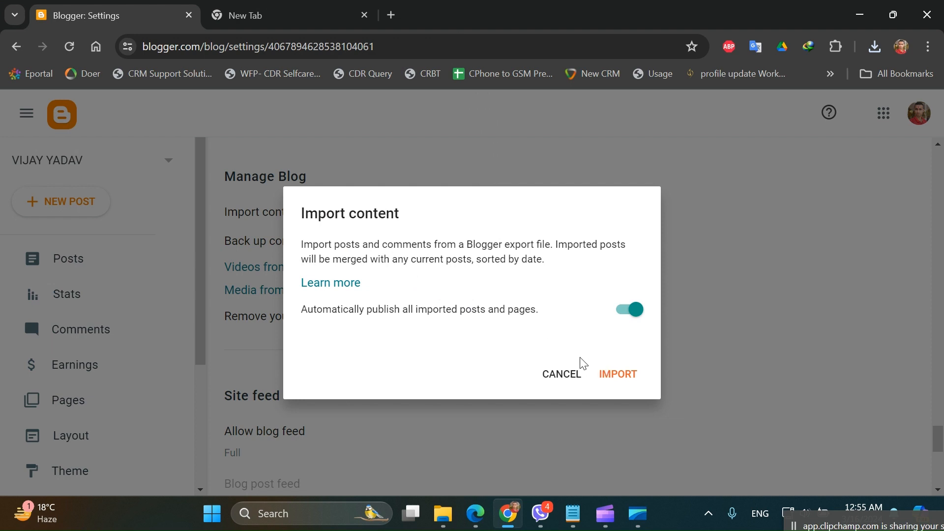
pyautogui.moveTo(584, 347)
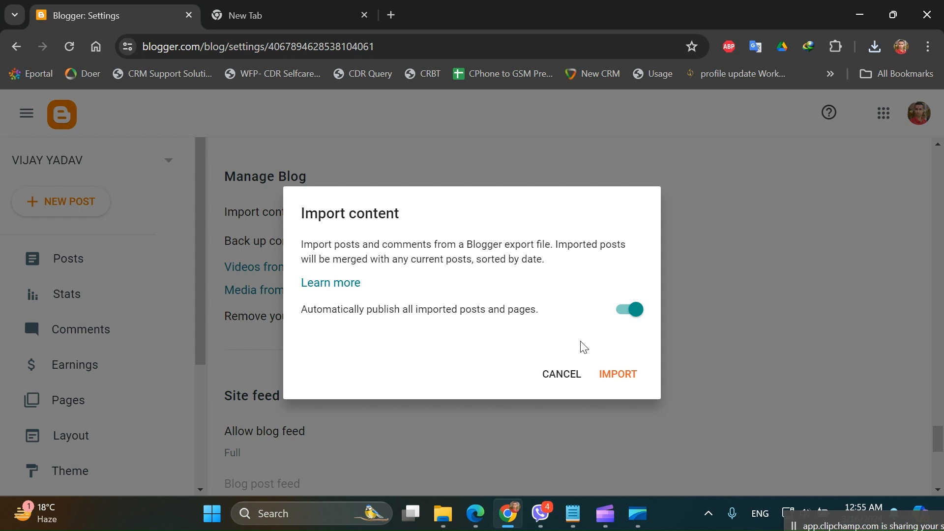
pyautogui.moveTo(586, 364)
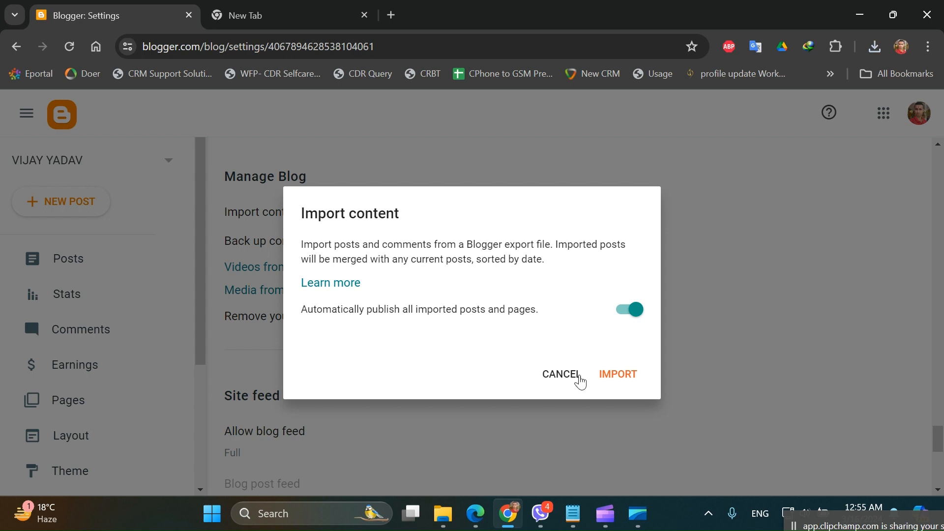
# Step: Cancel the Import content dialog, leaving the settings page showing
pyautogui.click(560, 373)
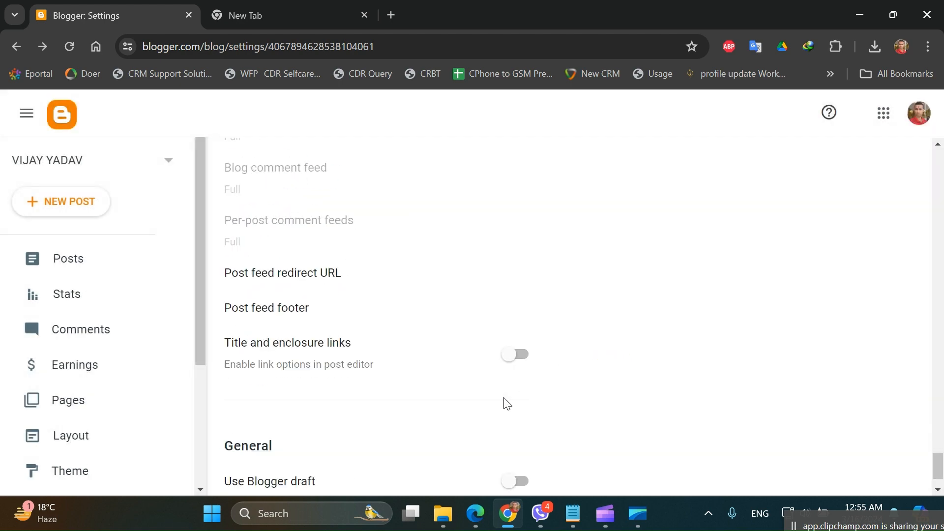
pyautogui.scroll(-3)
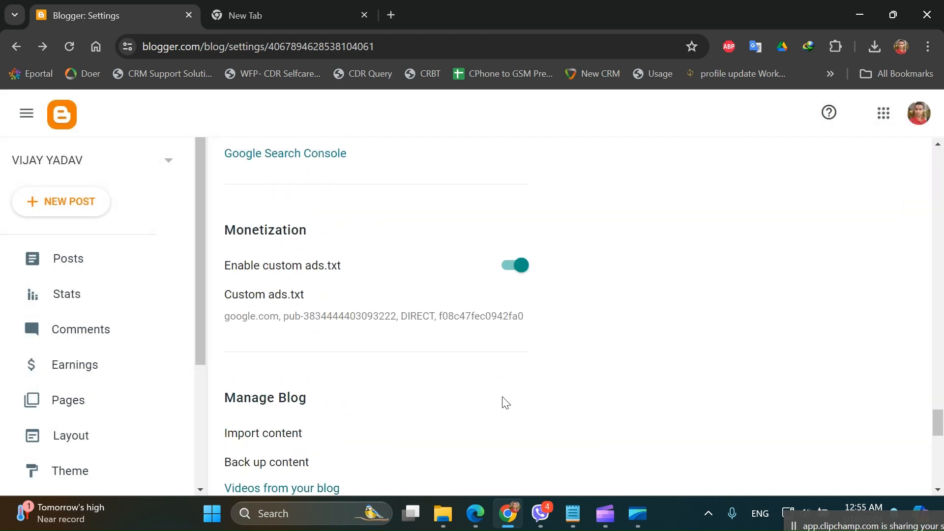
pyautogui.moveTo(522, 403)
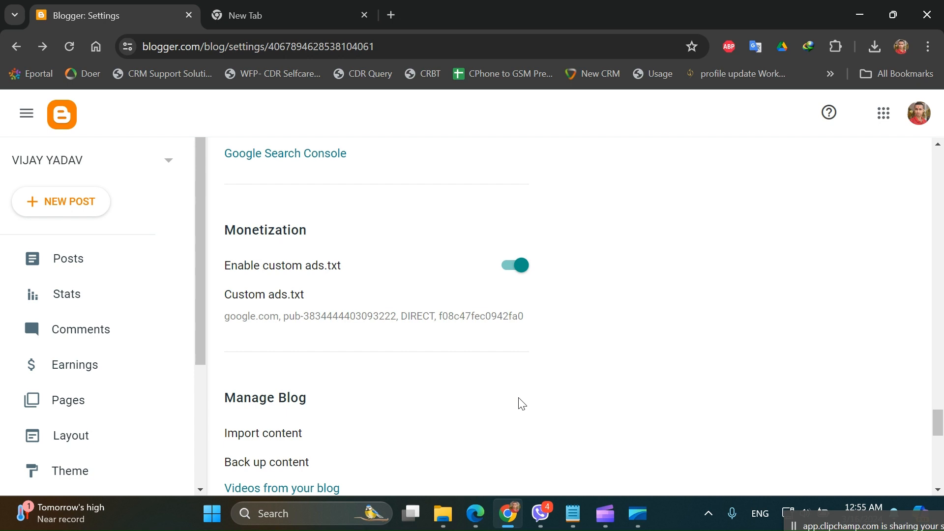
pyautogui.moveTo(614, 478)
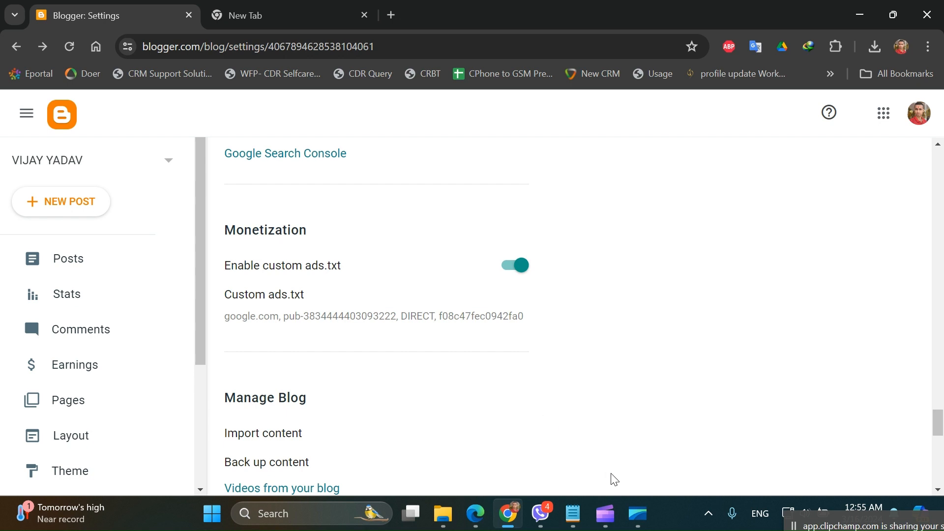
pyautogui.moveTo(608, 487)
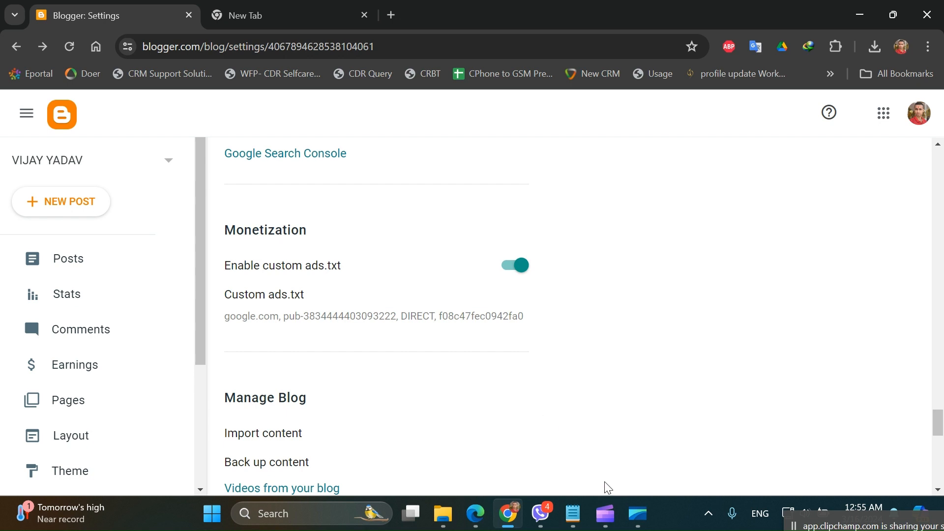